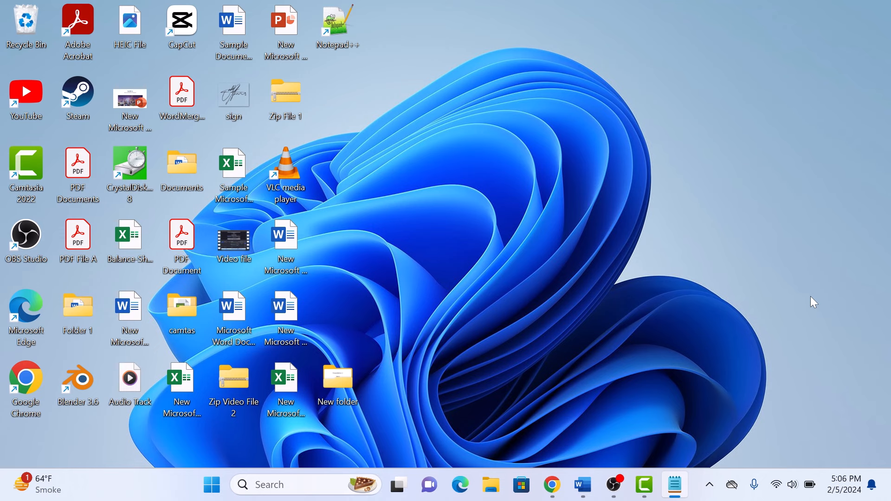
# - Run 'control' from the Run dialog to open All Control Panel Items
pyautogui.press('Win+r')
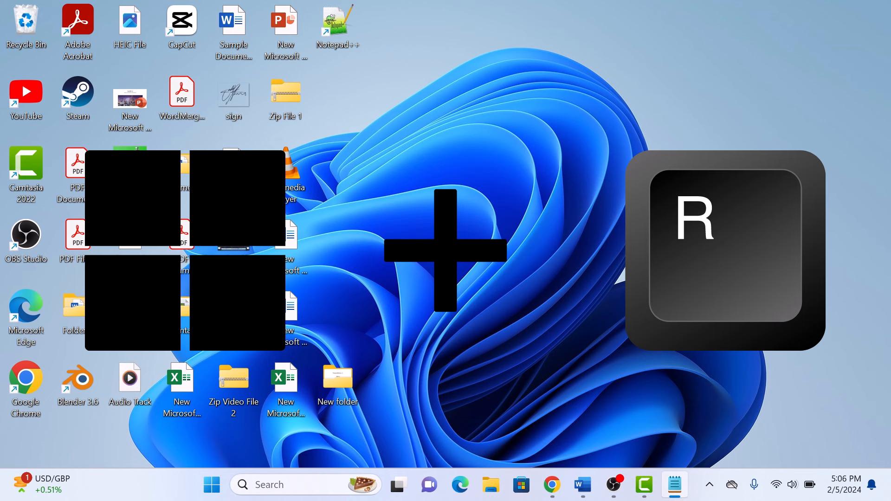
pyautogui.press('win+r')
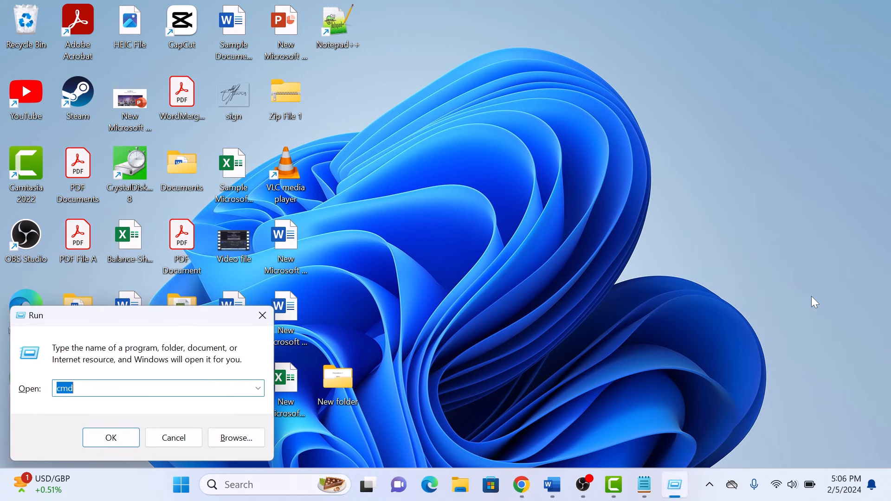
pyautogui.write('con')
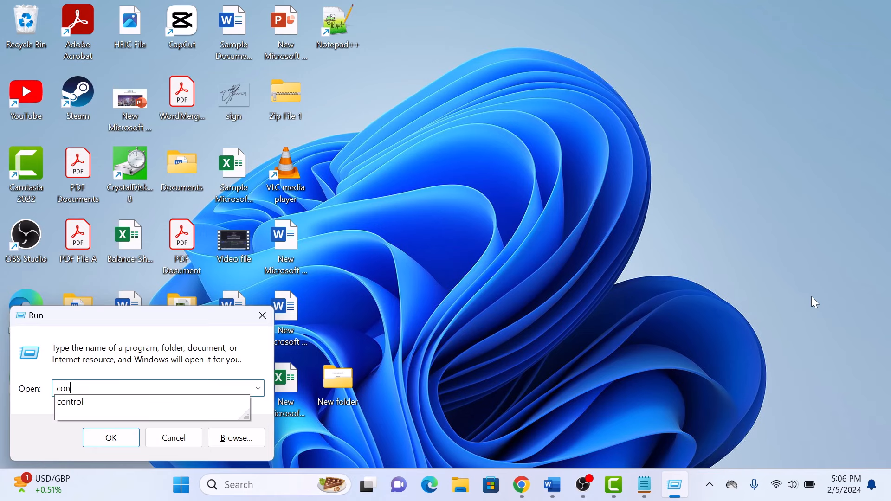
pyautogui.click(69, 402)
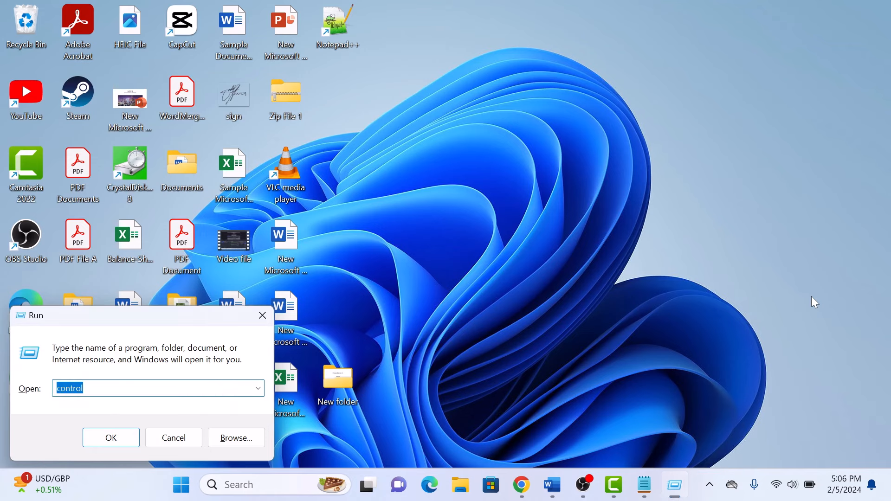
pyautogui.click(111, 438)
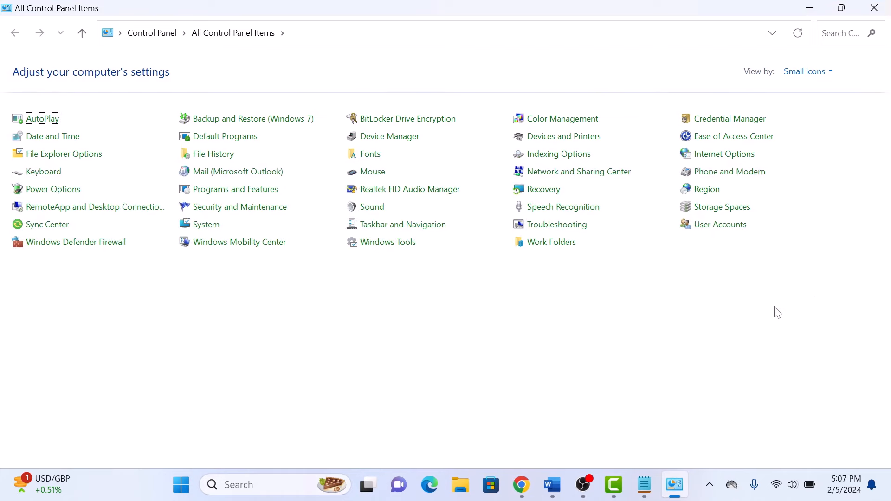
# - Open Sound from All Control Panel Items to list the Realtek speakers
pyautogui.click(372, 206)
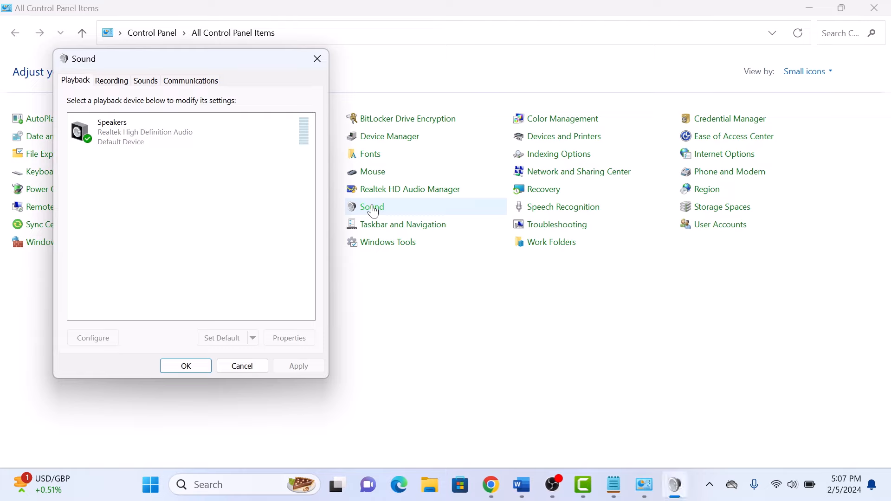
pyautogui.moveTo(151, 159)
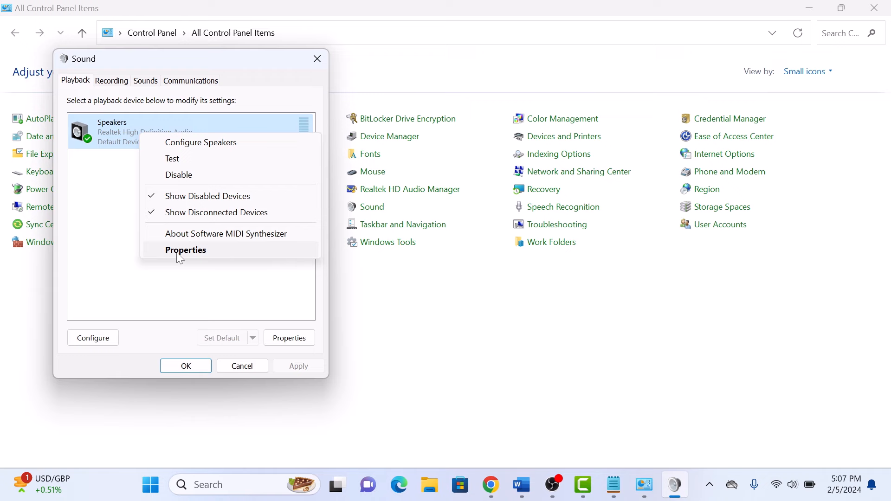
# - Open the Realtek Speakers Properties on its Enhancements tab
pyautogui.click(185, 250)
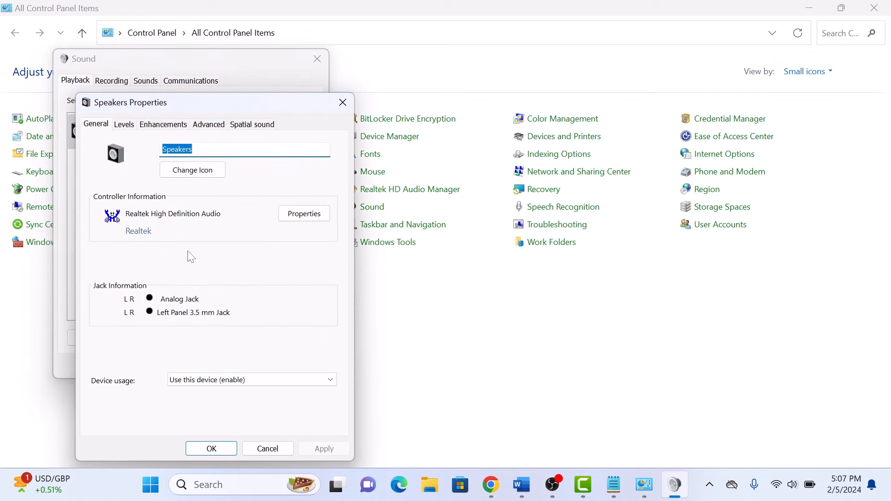
pyautogui.moveTo(174, 264)
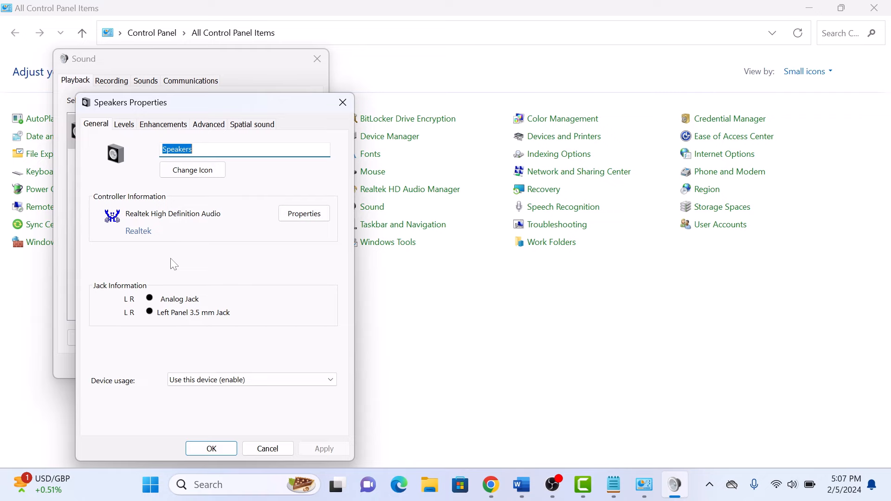
pyautogui.click(163, 124)
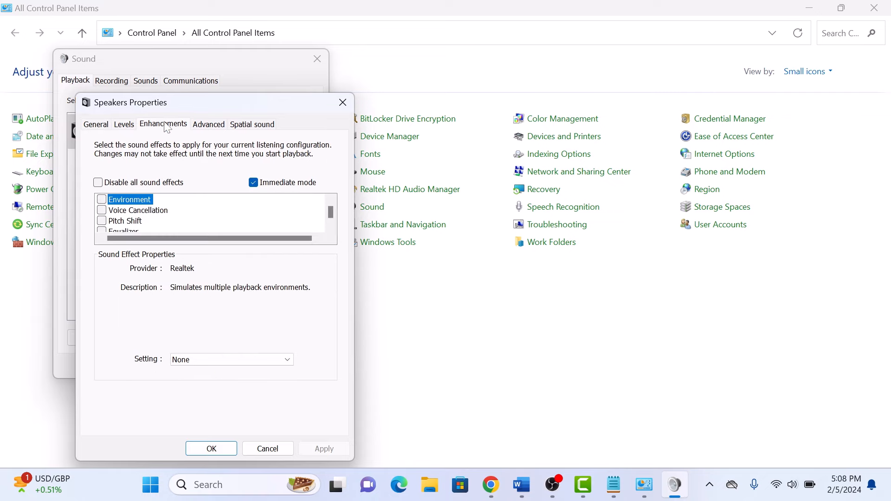
pyautogui.moveTo(126, 187)
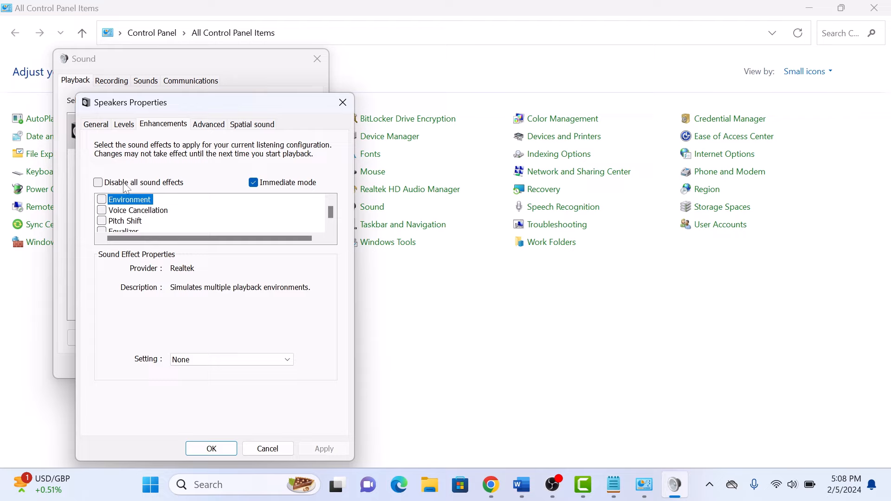
pyautogui.moveTo(77, 180)
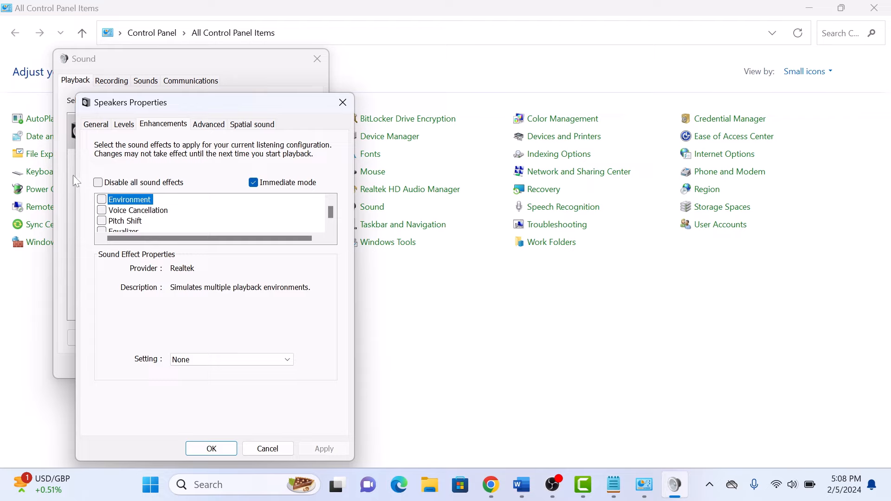
pyautogui.moveTo(106, 189)
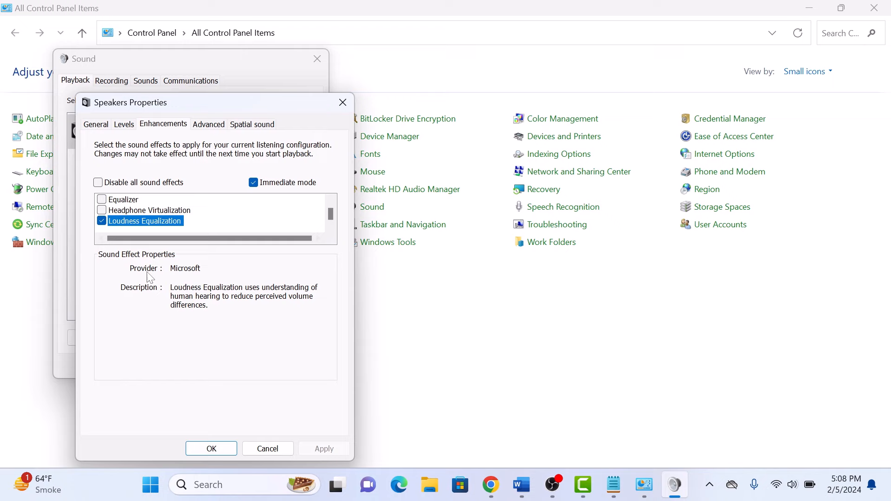
# - Confirm Loudness Equalization with OK and close the Sound dialog with OK
pyautogui.click(211, 448)
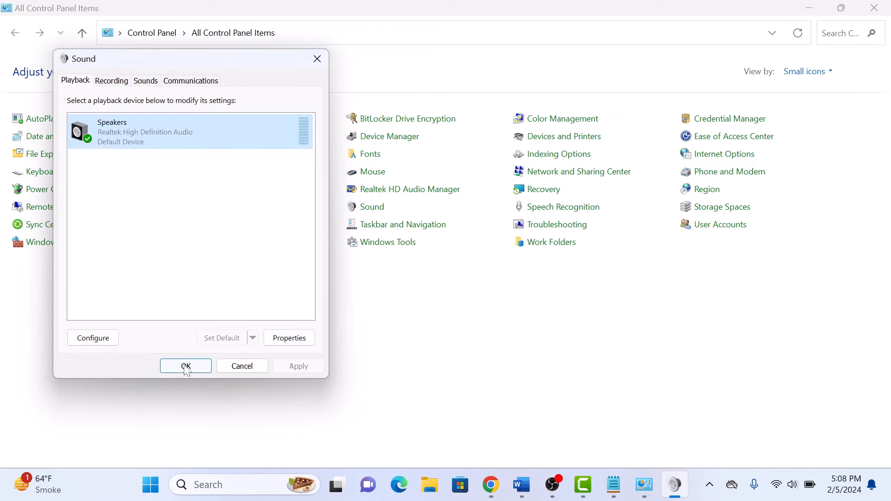
pyautogui.click(185, 366)
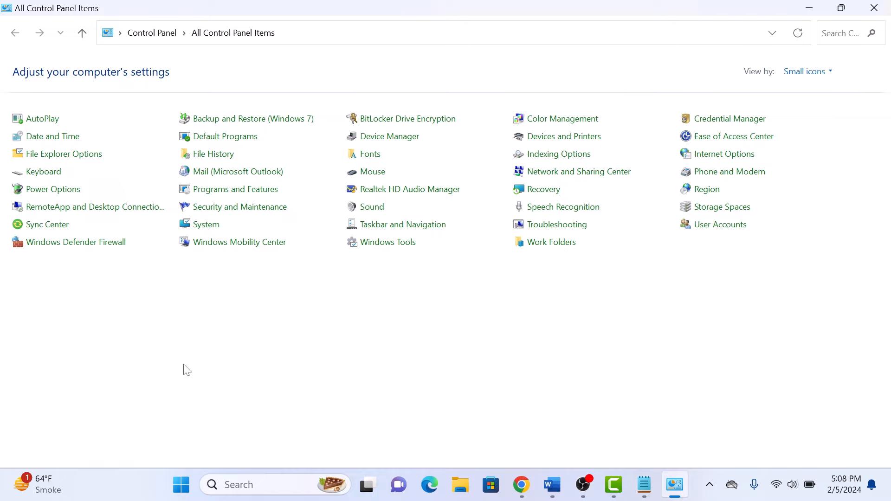